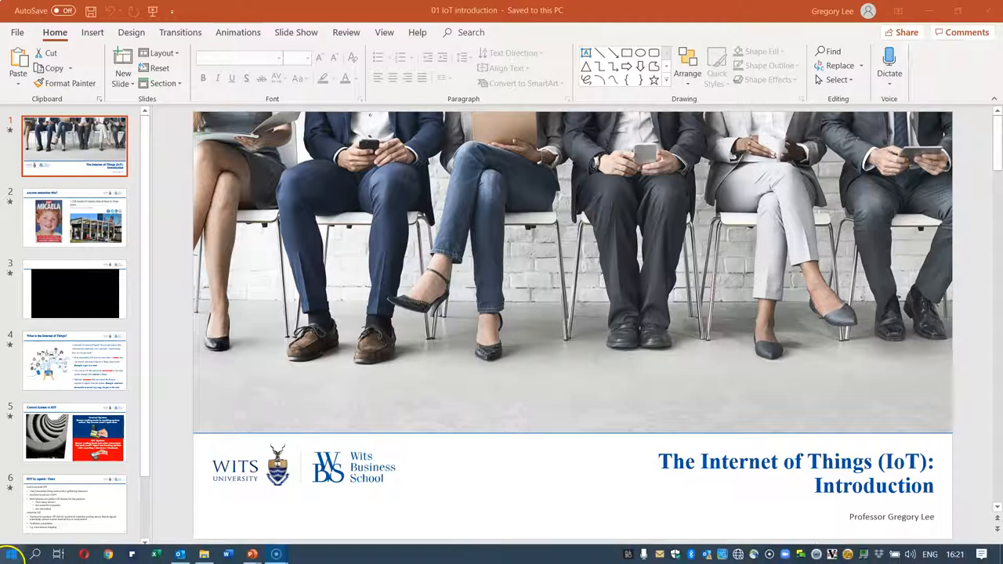
Step: Open the Game Bar Capture and Audio widgets over the IoT presentation
click(10, 554)
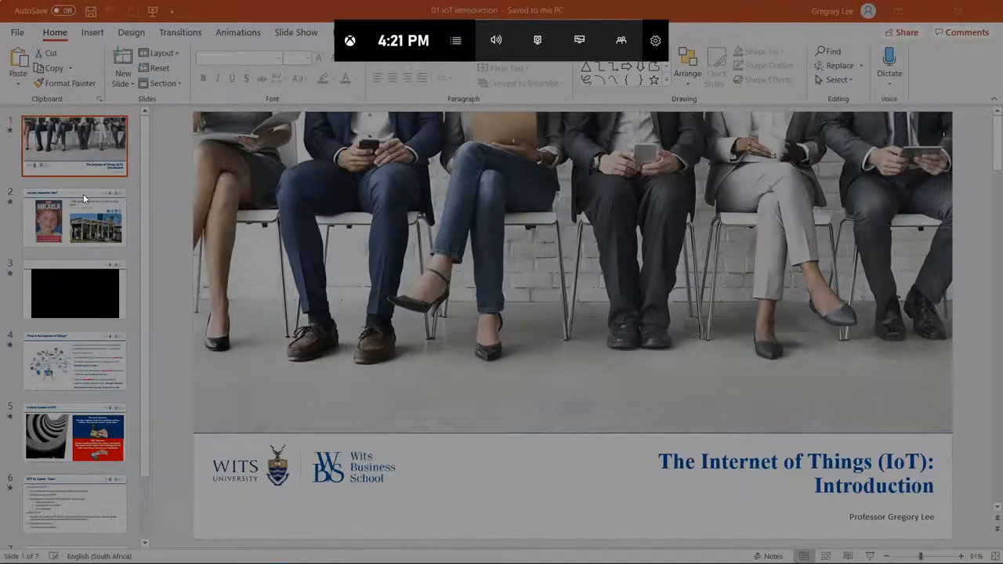
mouse_move(496, 40)
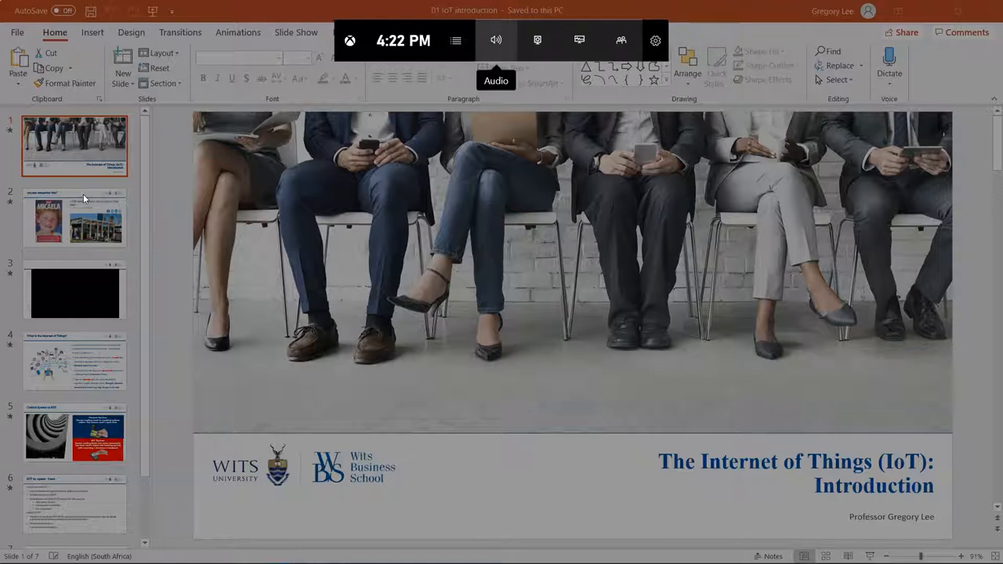
mouse_move(538, 40)
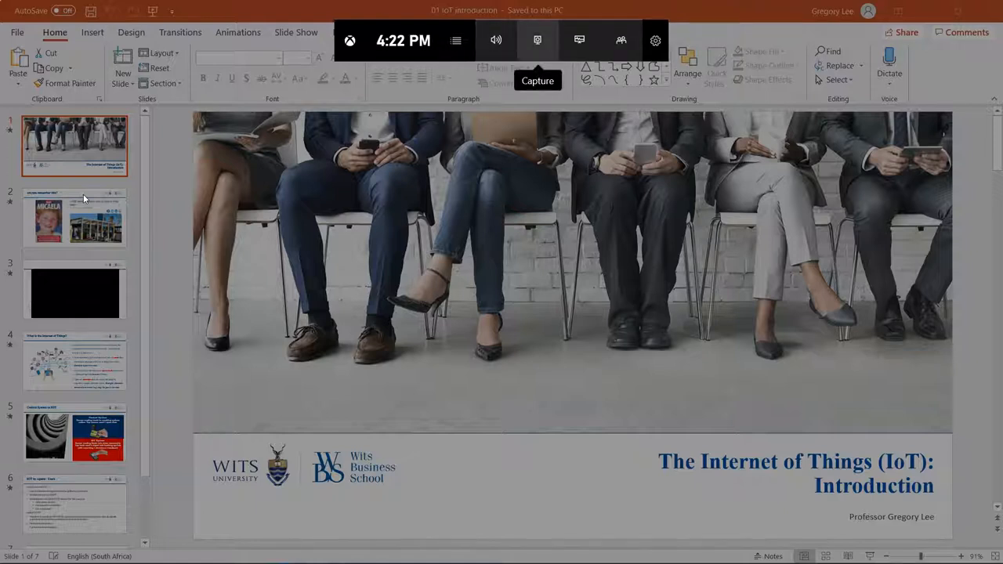
click(537, 40)
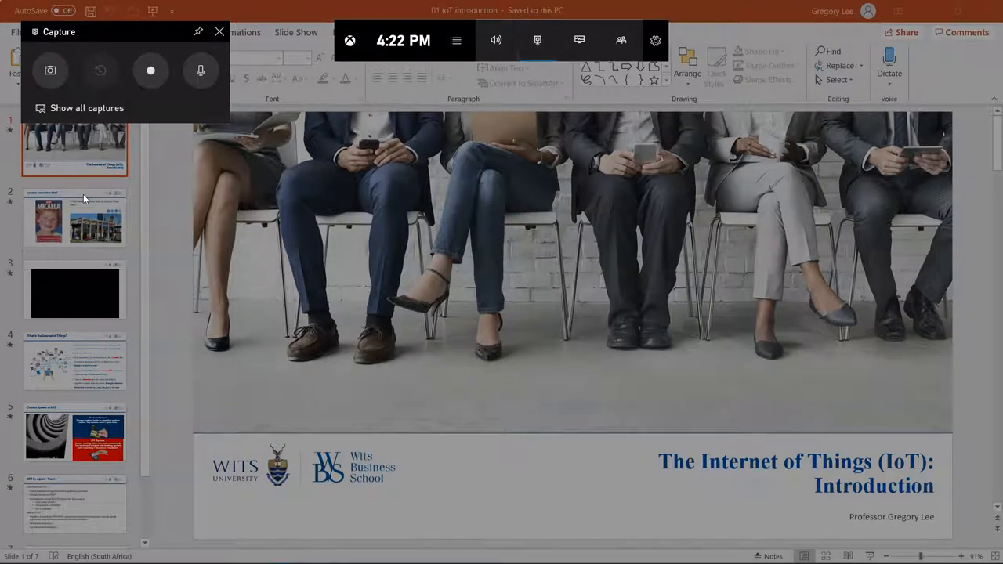
click(496, 40)
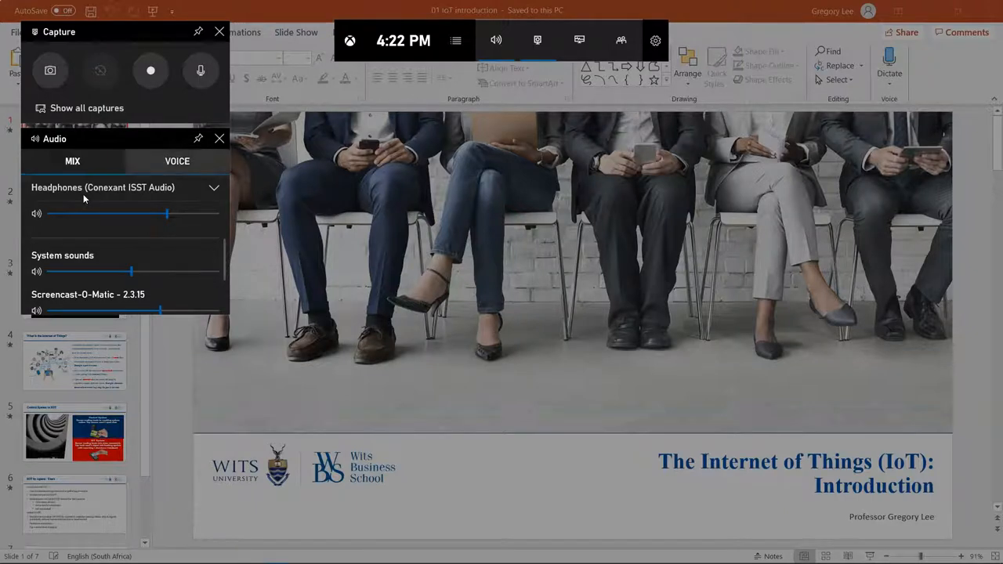
Step: Close the Audio widget, keeping only the Capture widget open
click(177, 161)
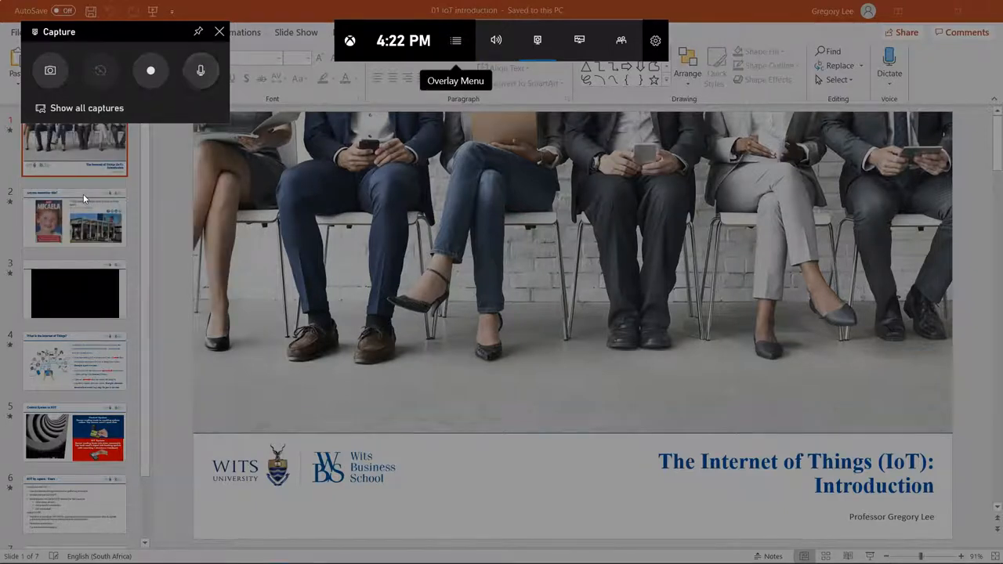
mouse_move(201, 70)
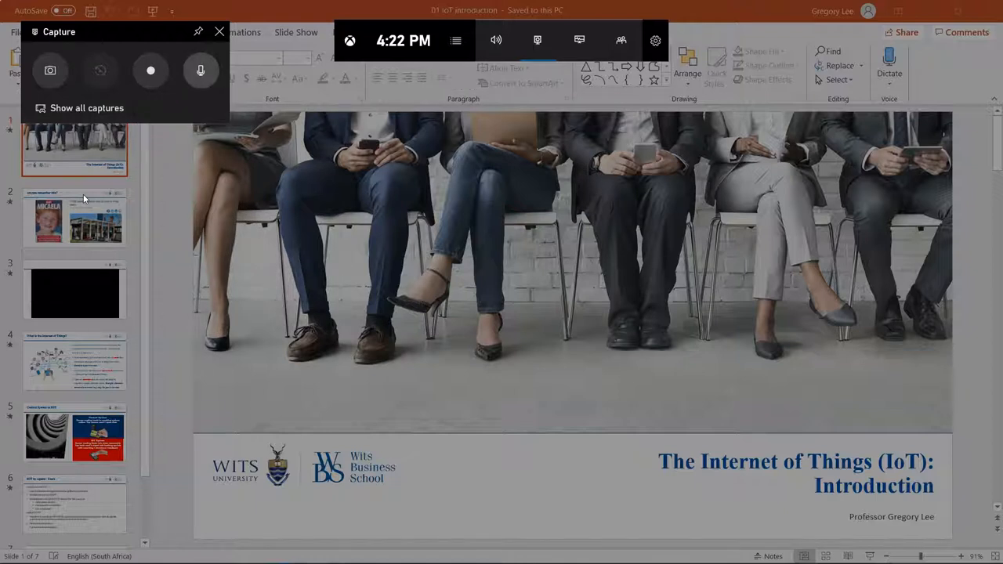
mouse_move(201, 70)
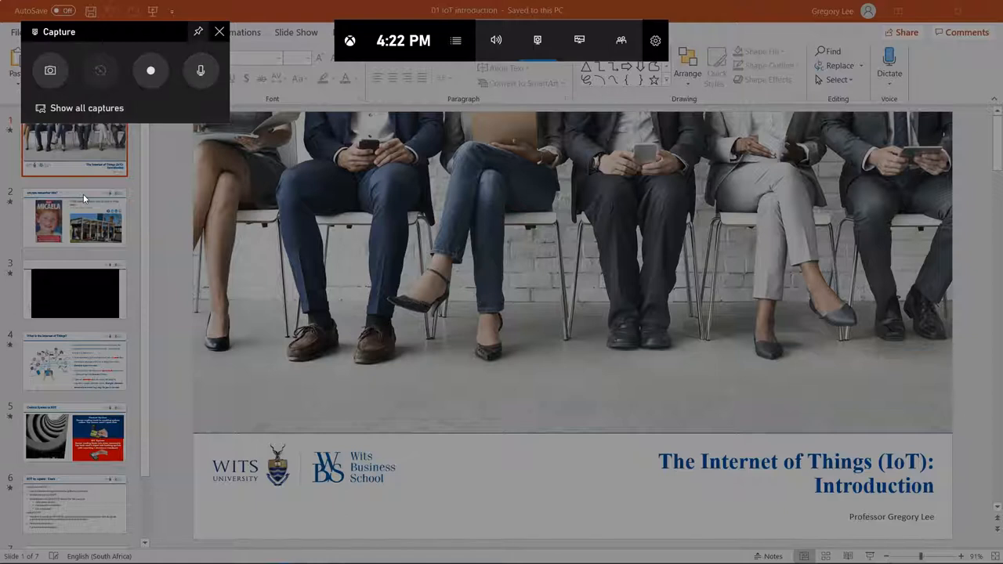
mouse_move(199, 31)
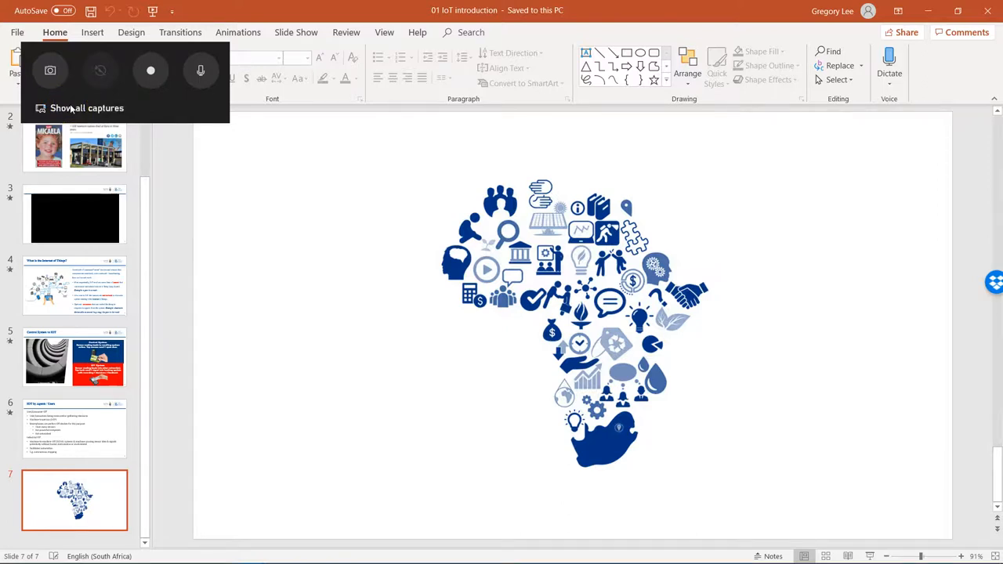
click(86, 108)
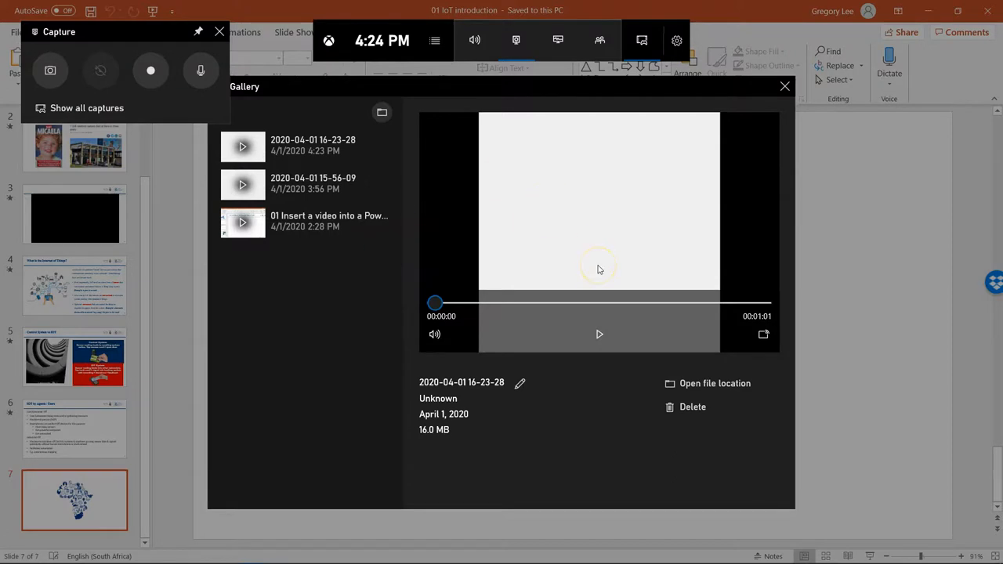
mouse_move(553, 120)
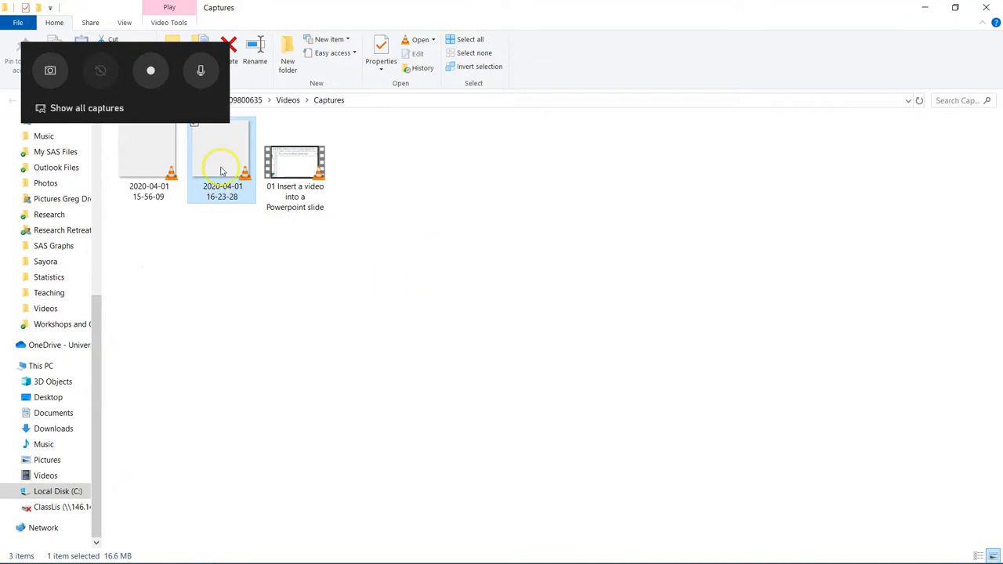
mouse_move(222, 173)
text(01 IoT Int)
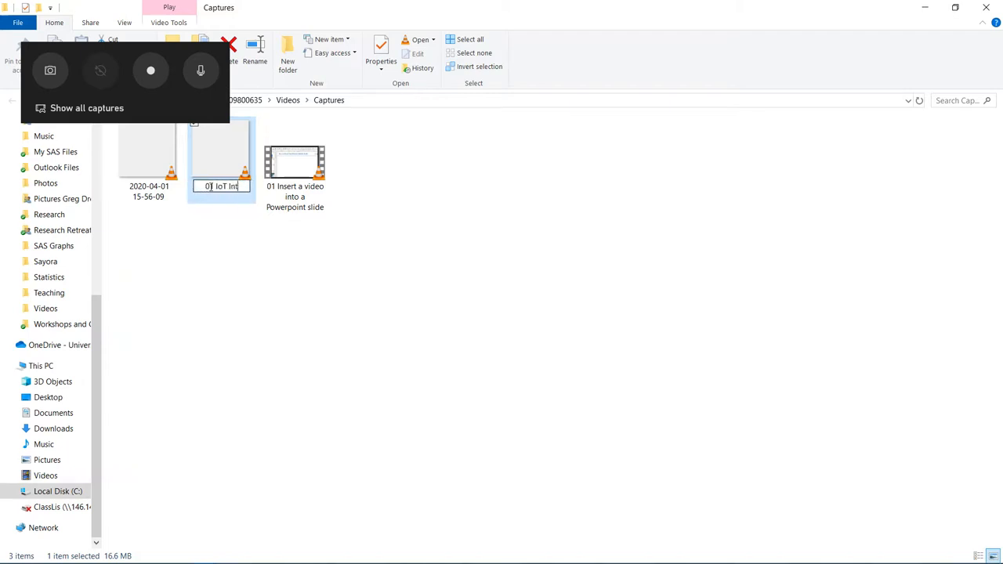
Step: Confirm the new name '01 IoT Introduction' for the 16-23-28 recording
click(276, 329)
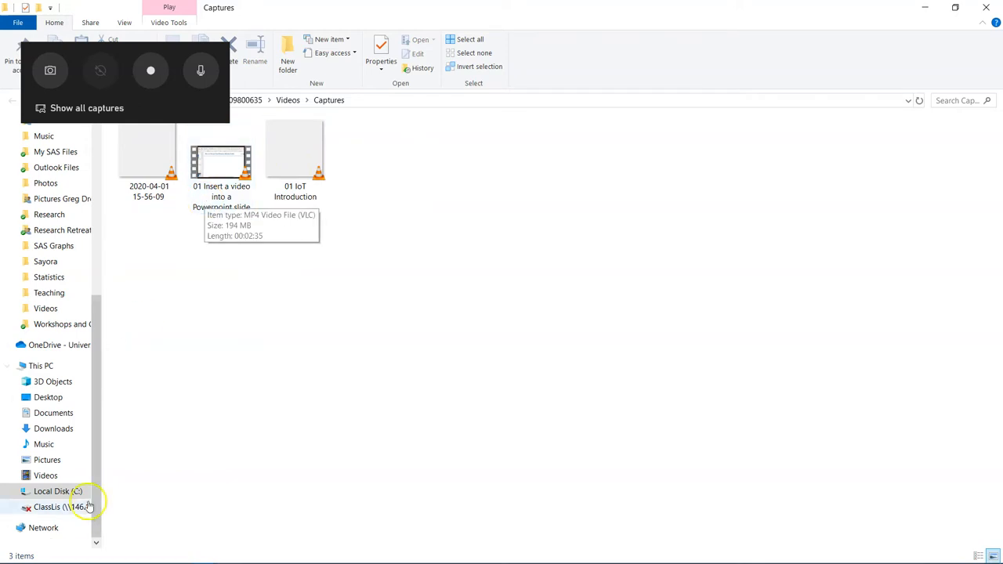
mouse_move(22, 544)
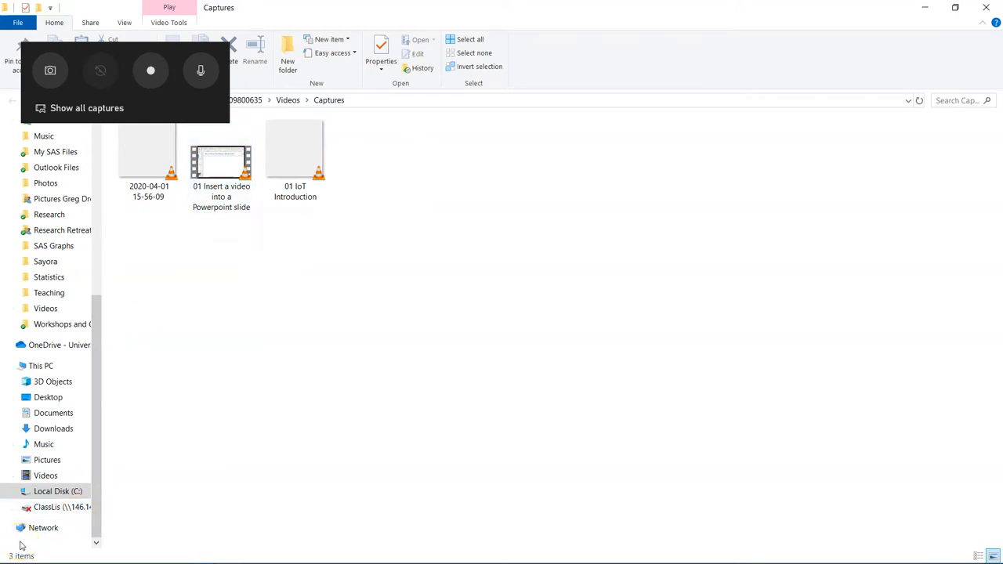